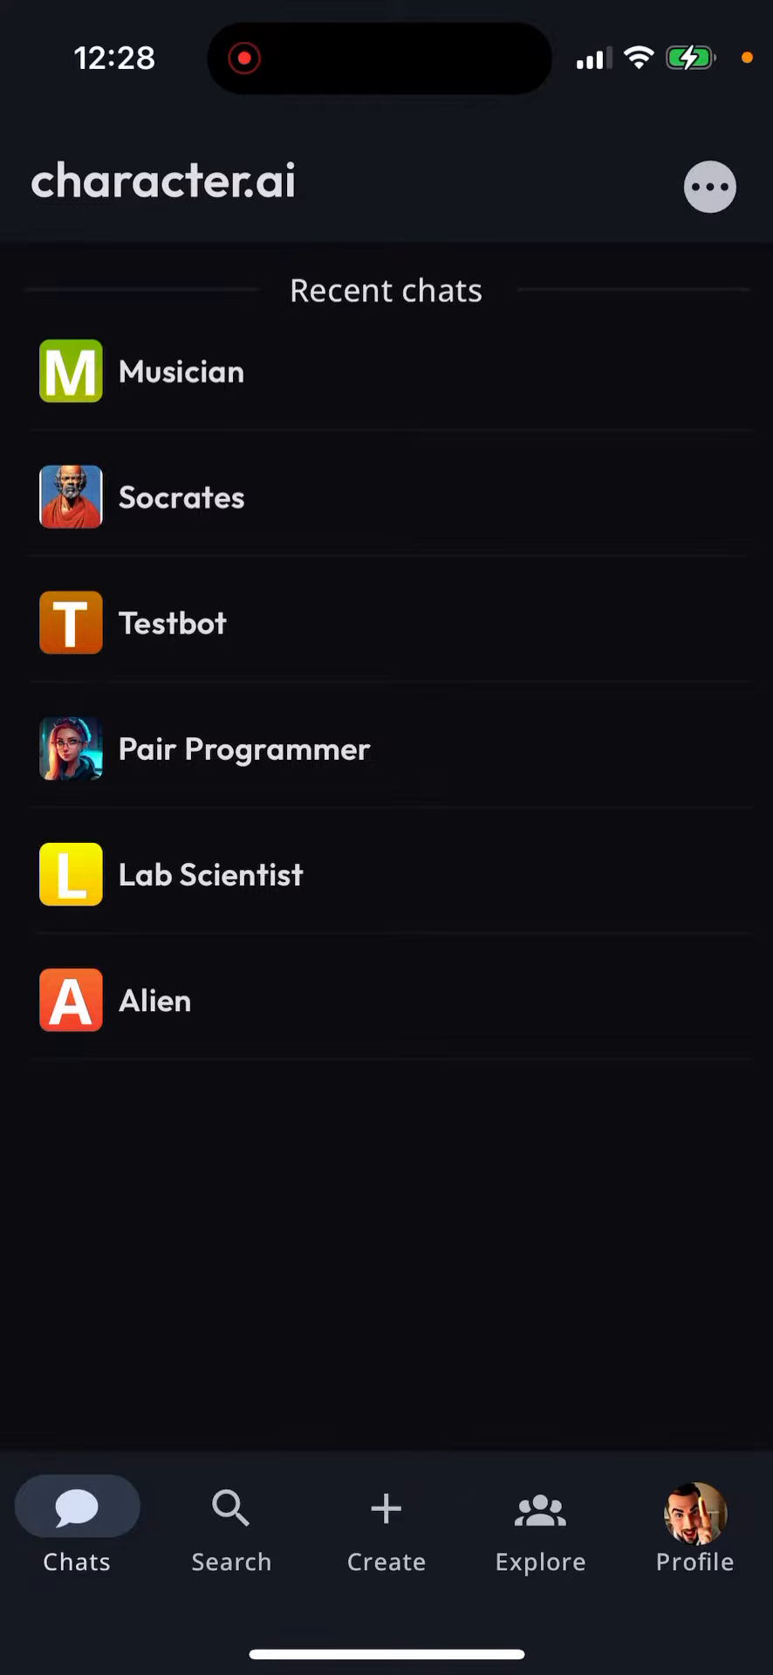
Open the Musician conversation from the recent chats list.
click(694, 1528)
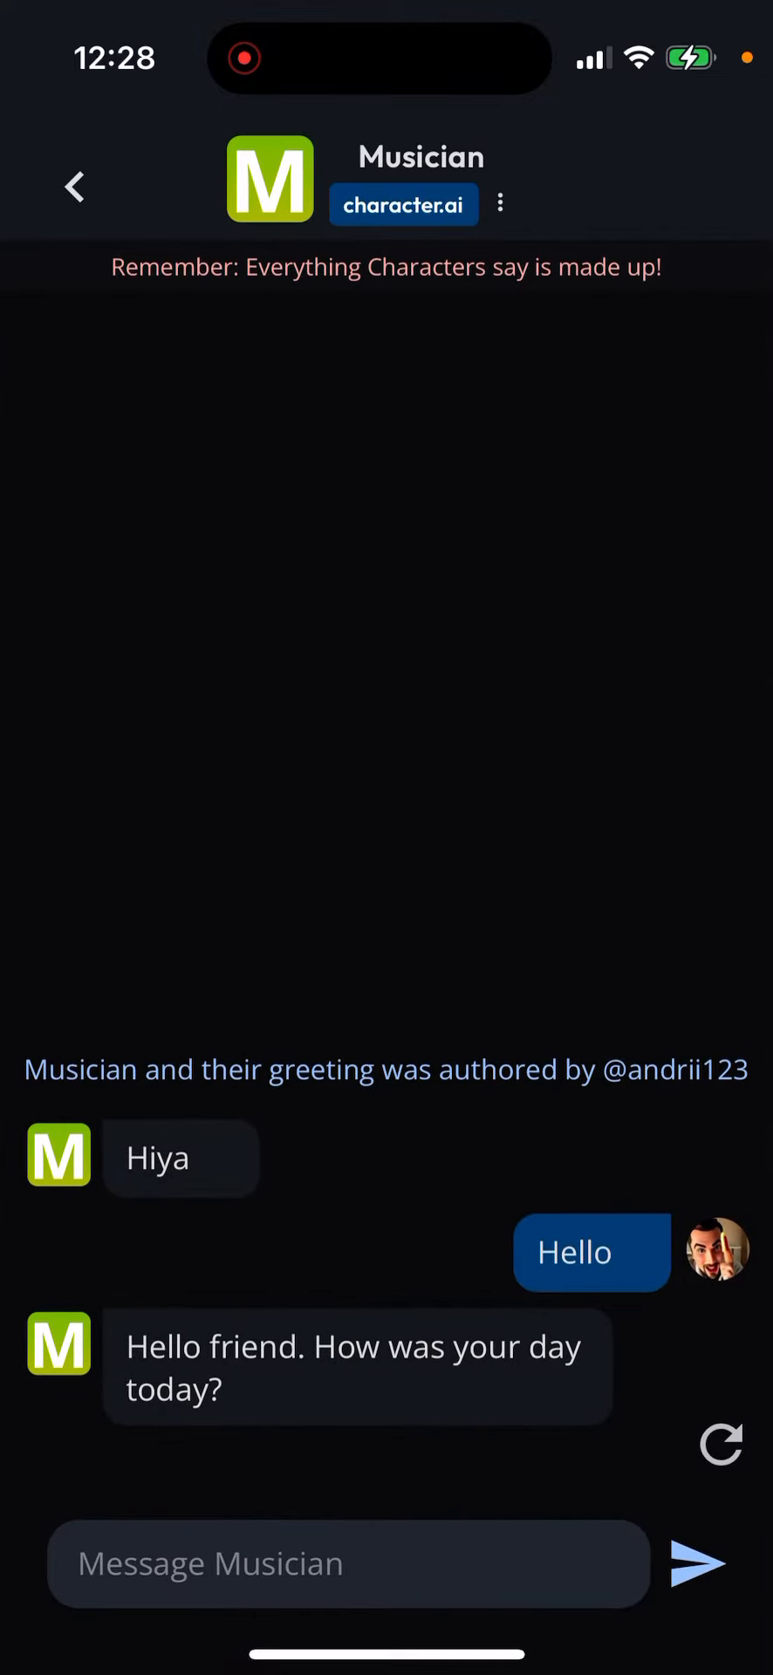
click(499, 202)
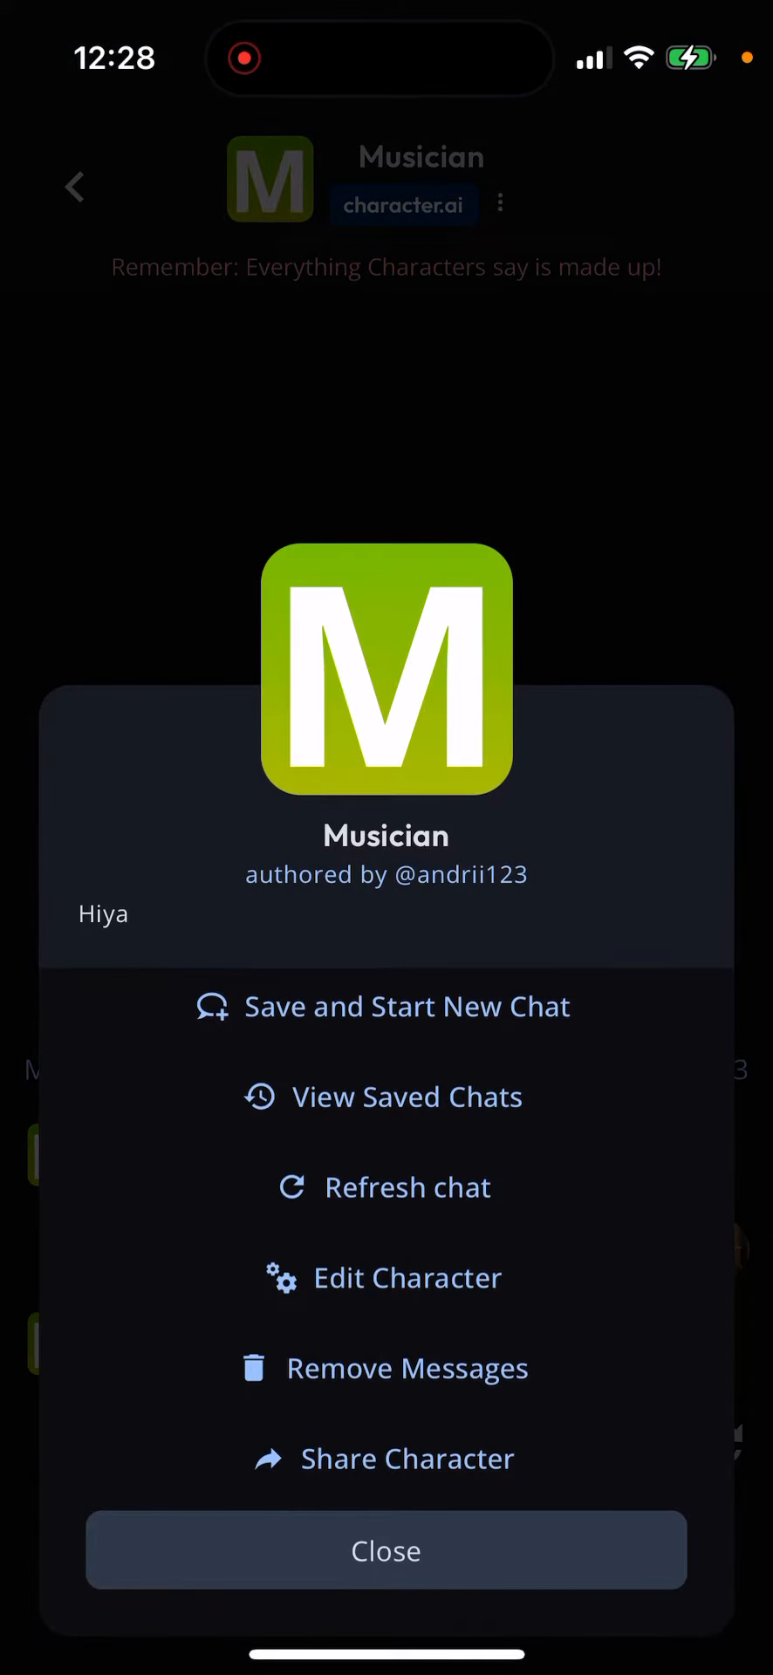
click(385, 1277)
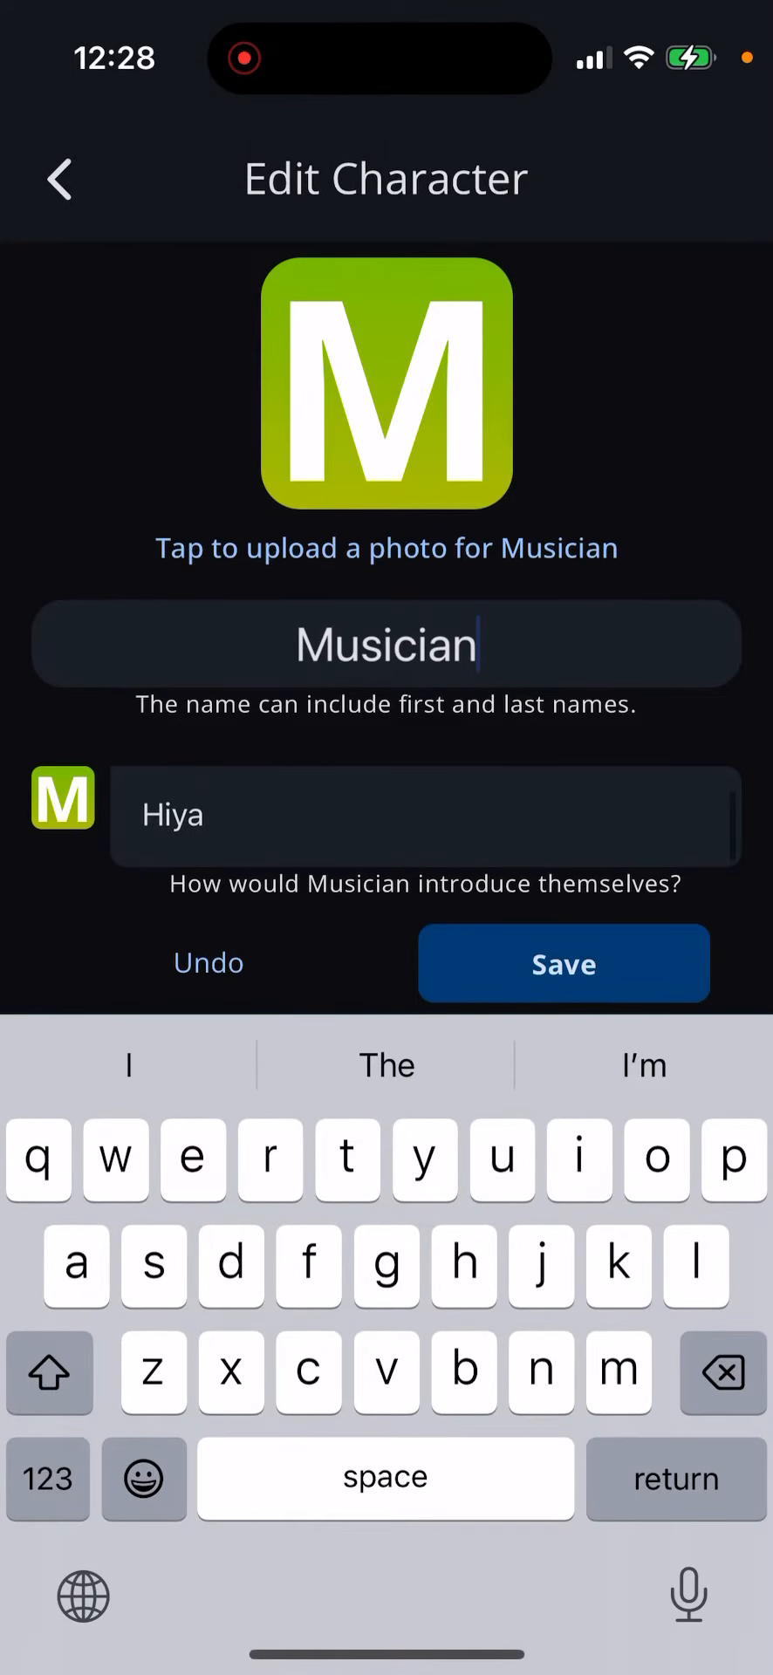
scroll(up, 3)
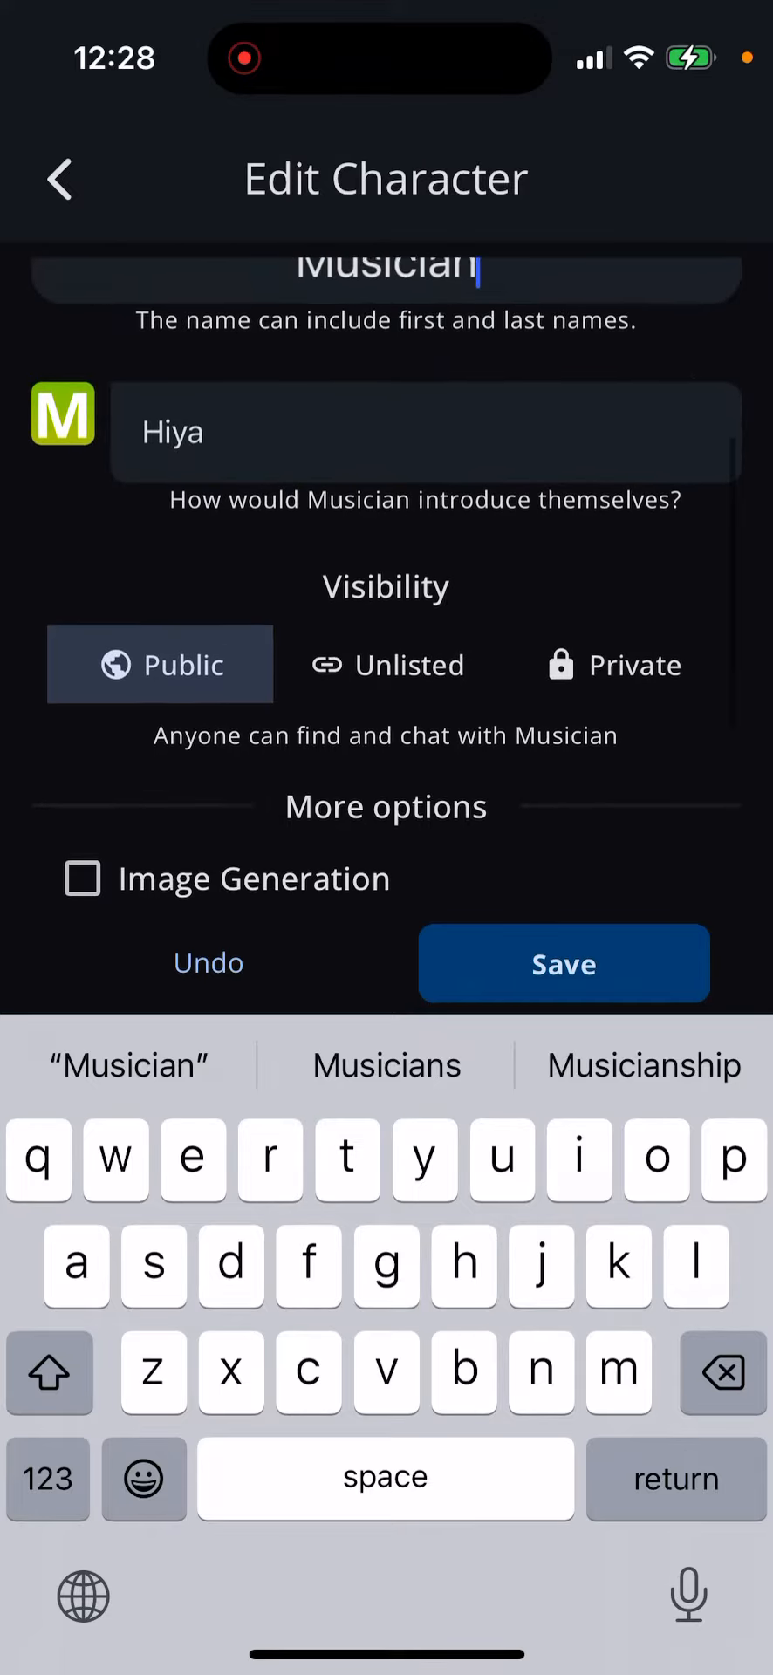
click(562, 964)
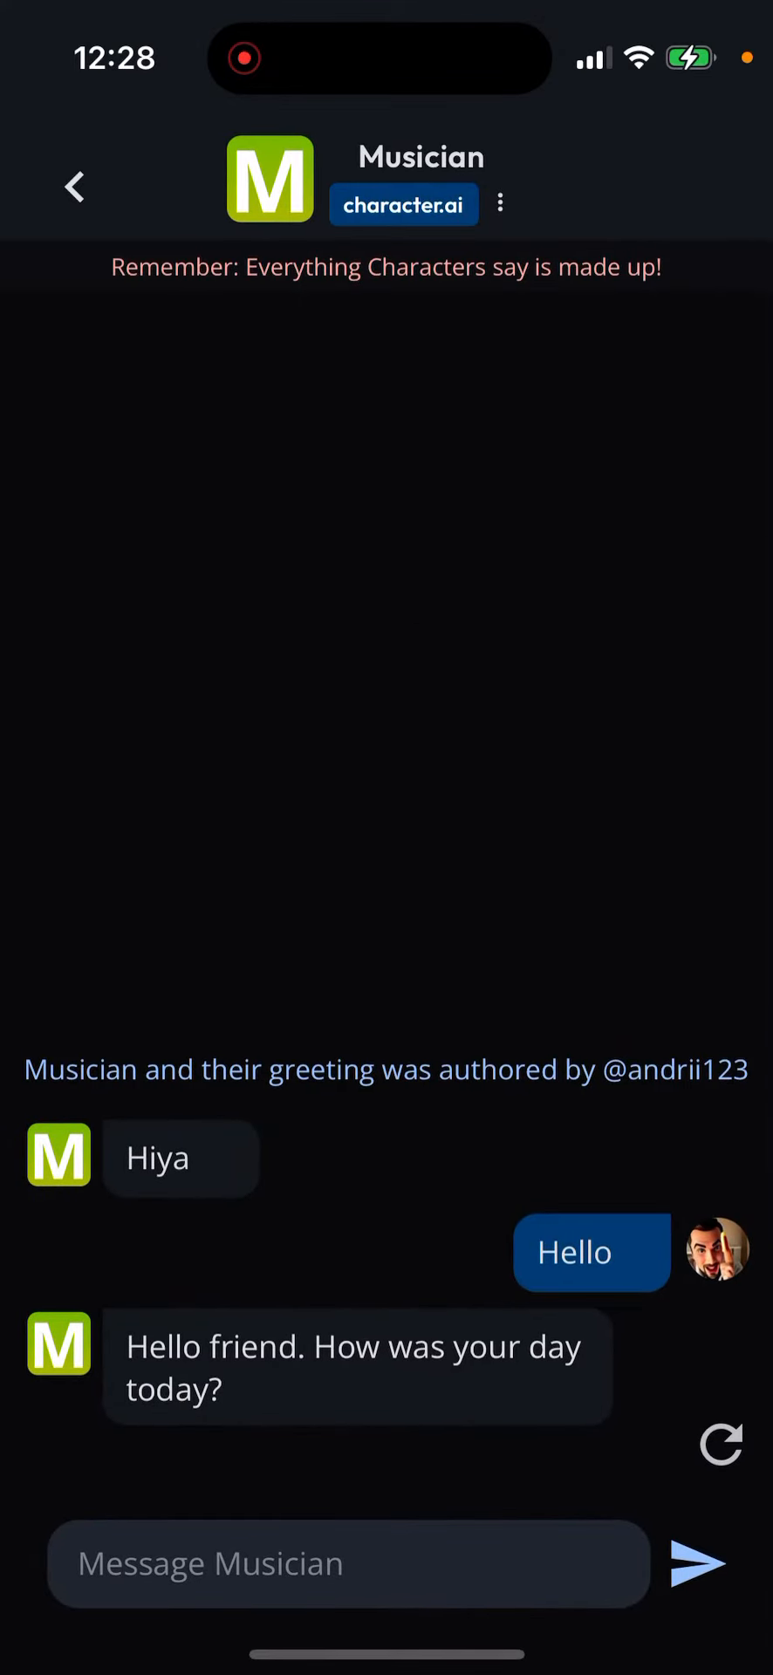
Return from the Musician chat to the recent chats list.
click(73, 187)
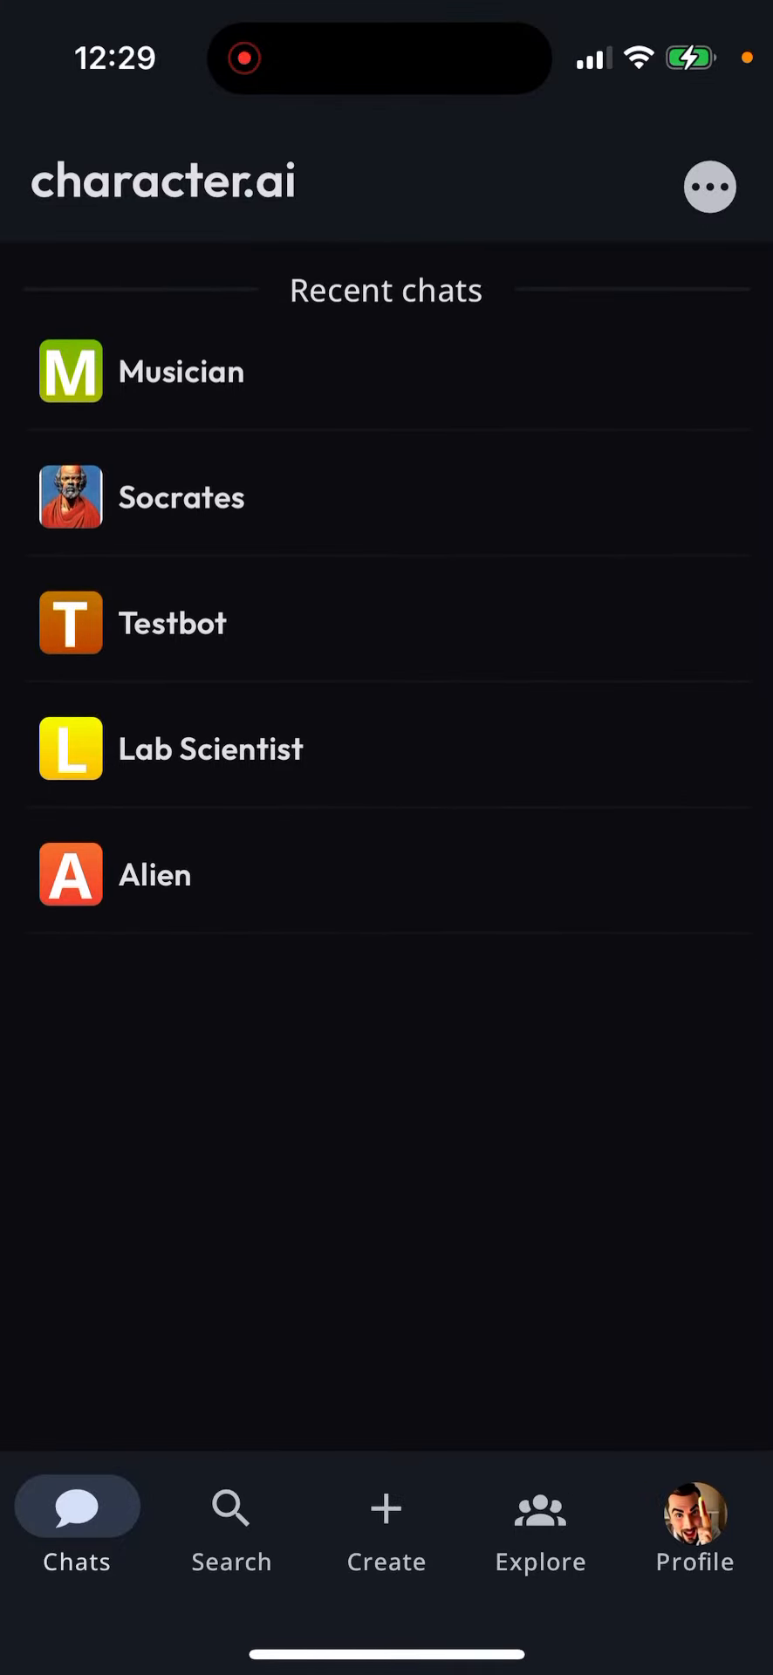
Check Musician's Hide/Share options, then reach account settings from the Profile page.
click(694, 1528)
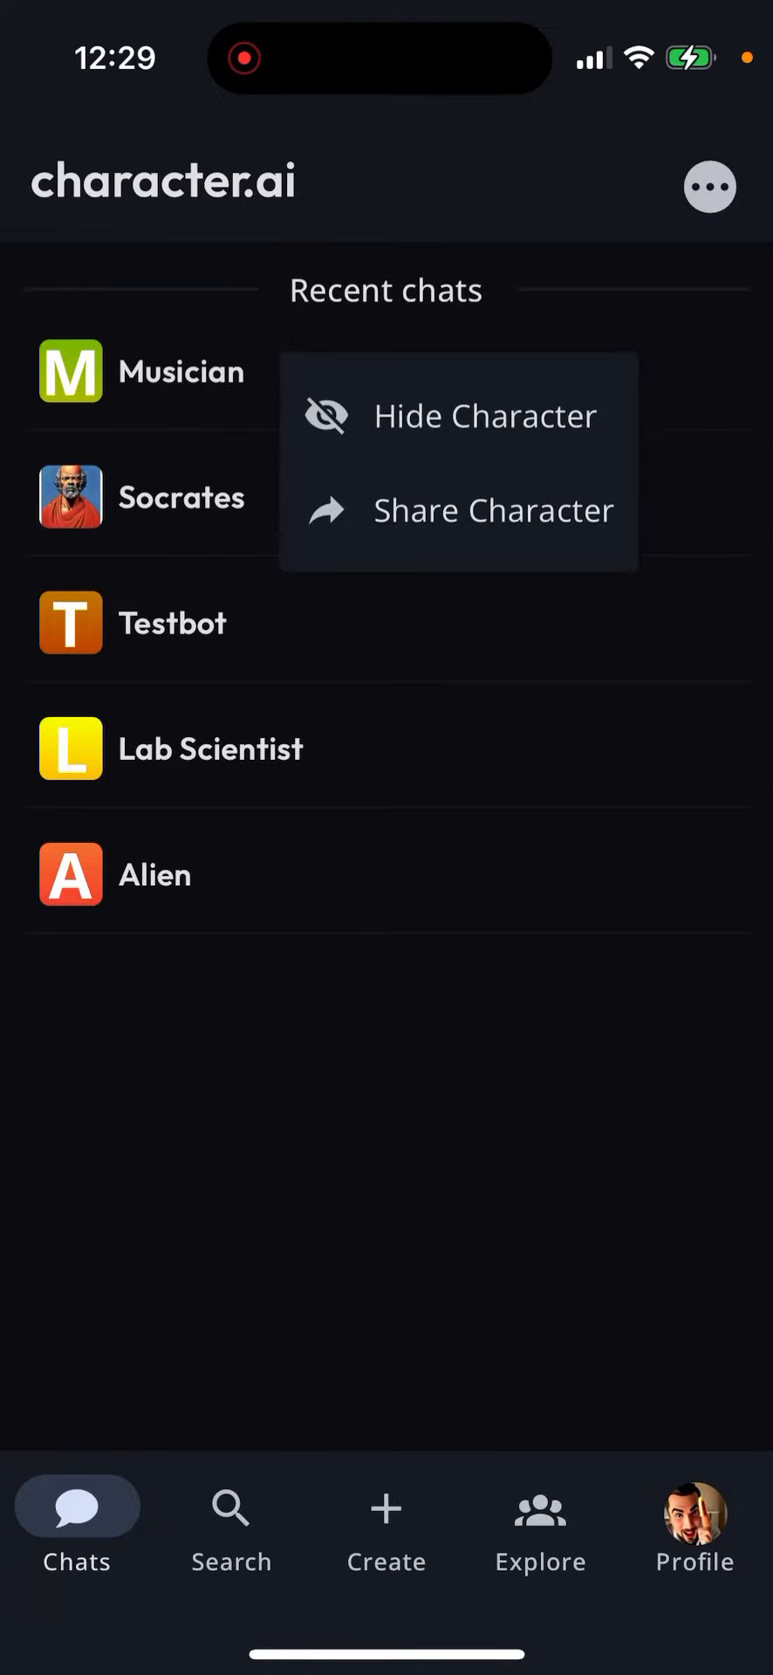
click(695, 1528)
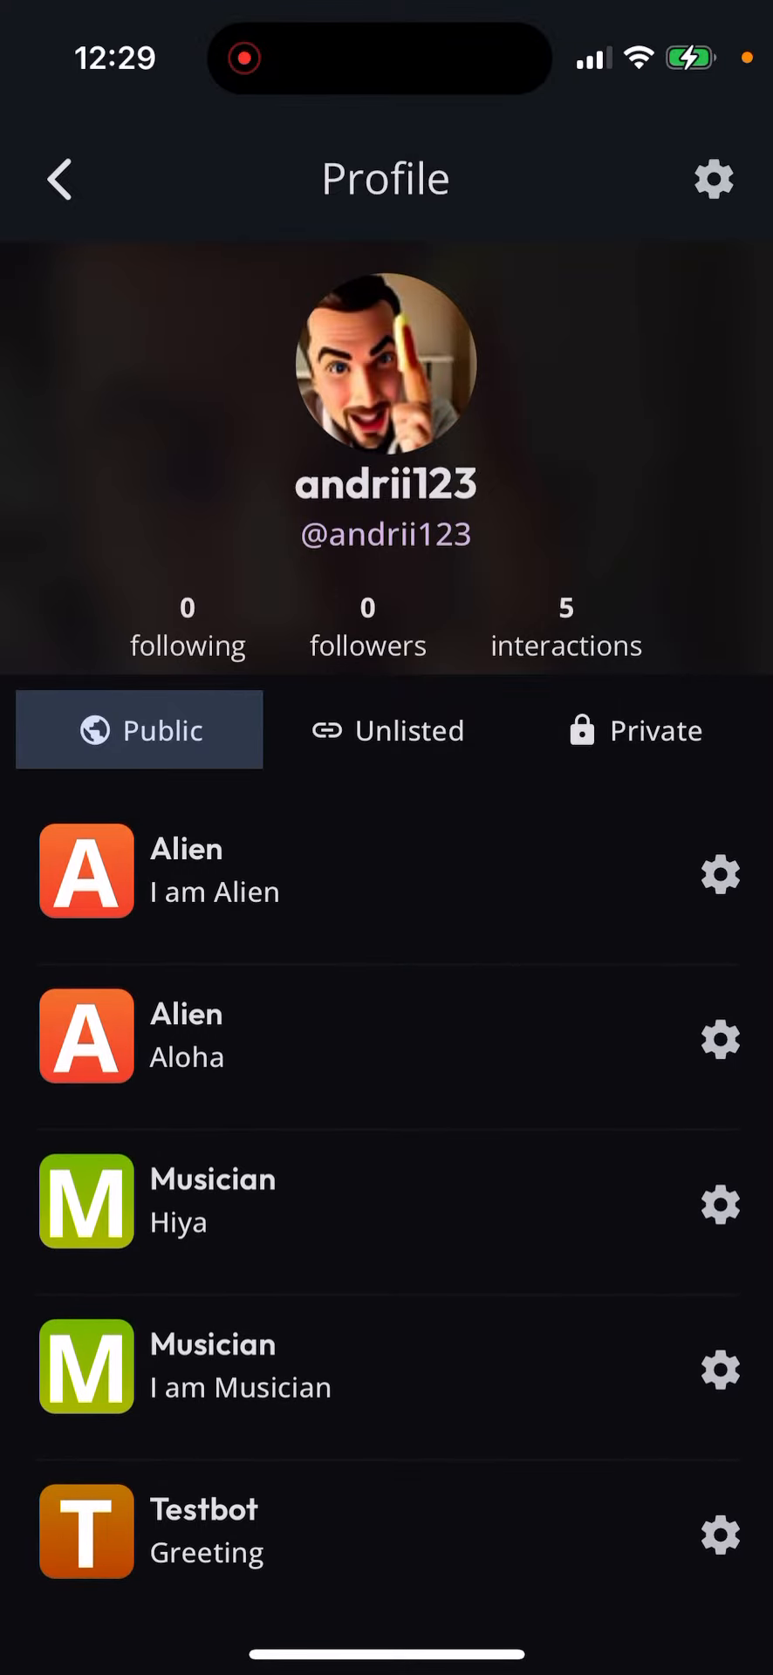
click(712, 178)
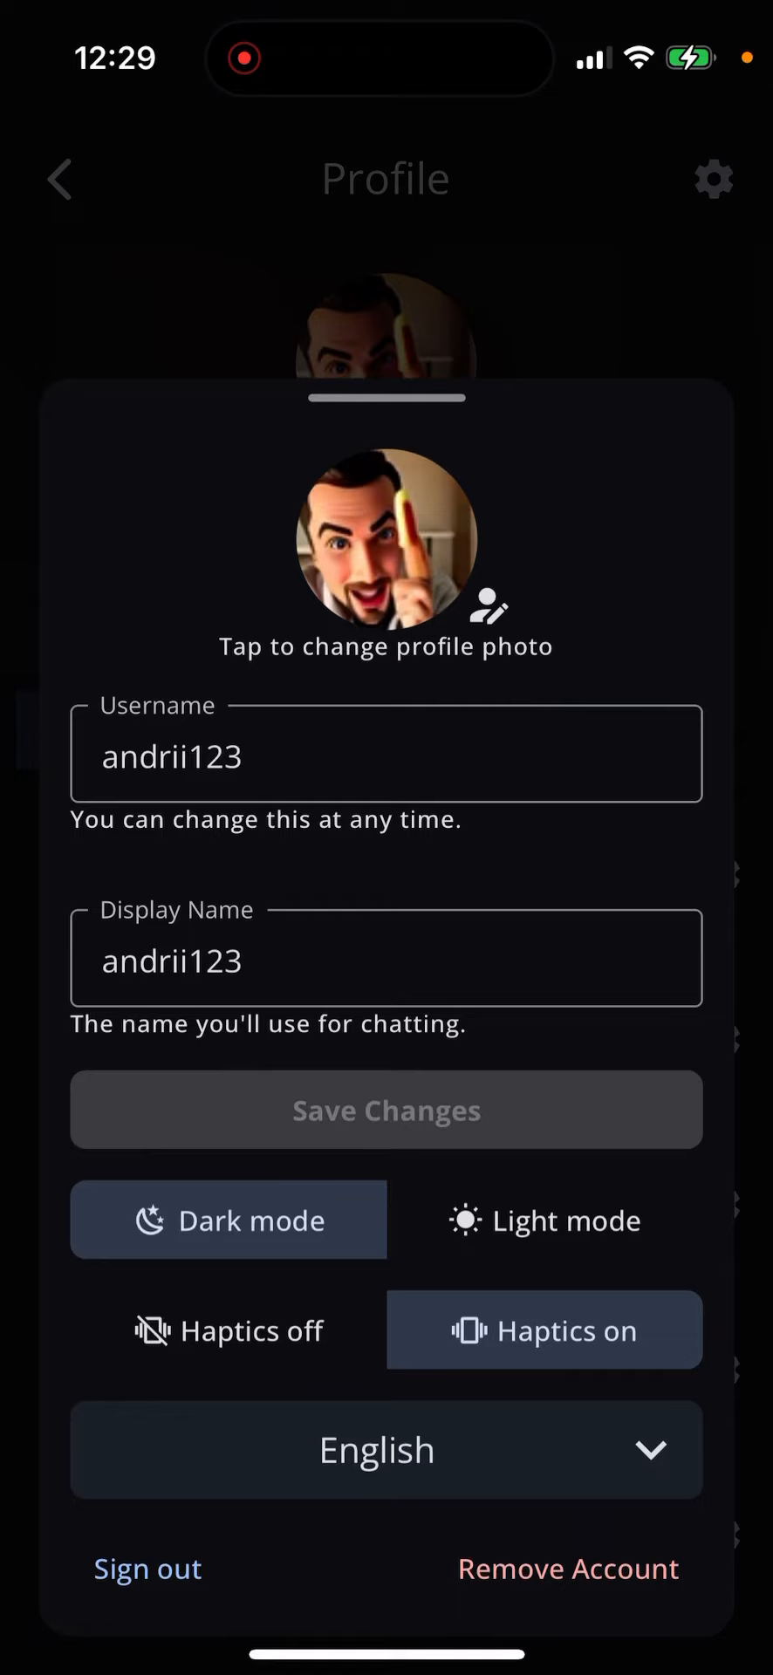